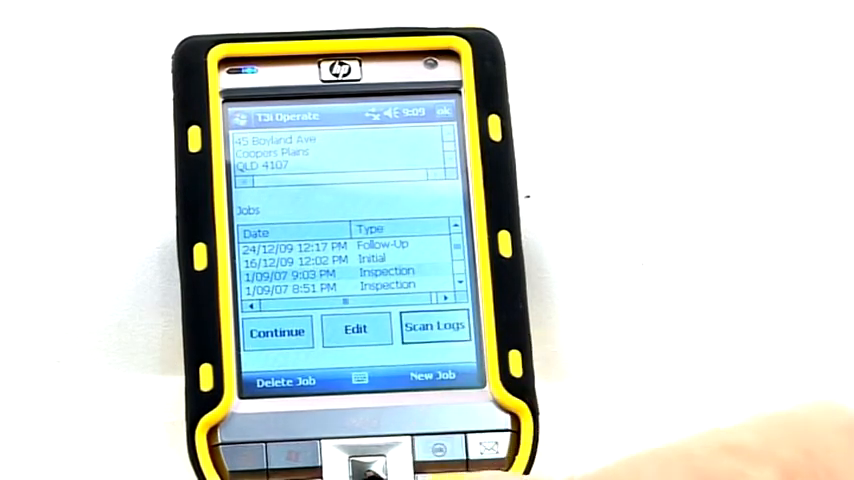
# Open the Scan Logs list for the selected job at the listed address
pyautogui.click(436, 328)
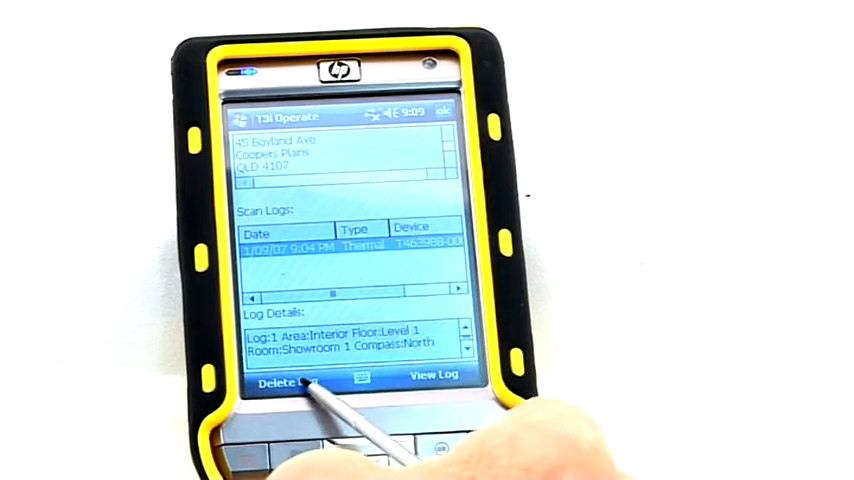
pyautogui.click(284, 384)
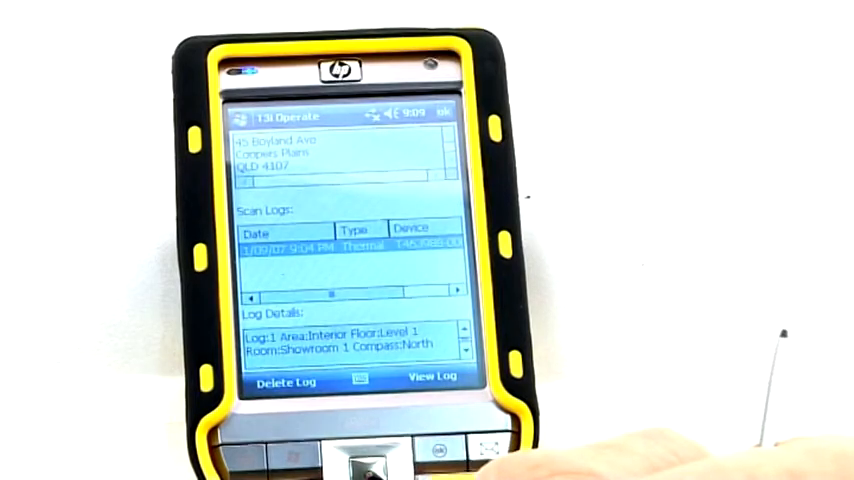
# View the scan log's surface-temperature graph, then bring up its Log Details form
pyautogui.click(430, 384)
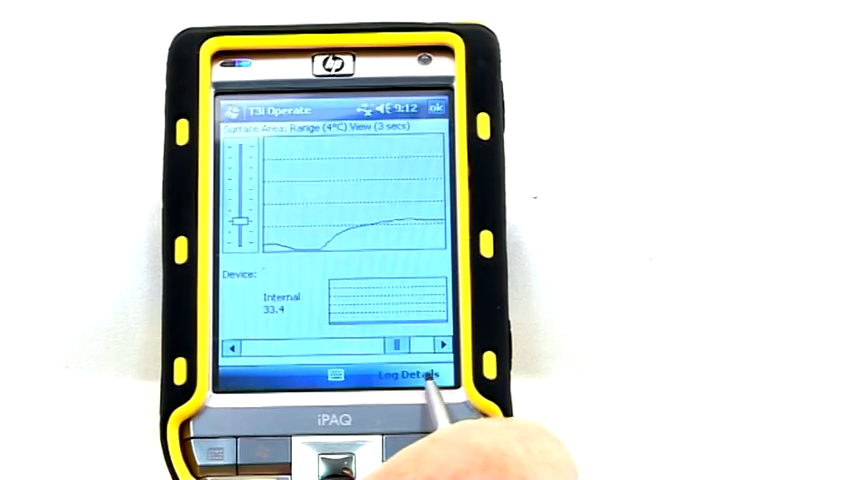
pyautogui.click(404, 380)
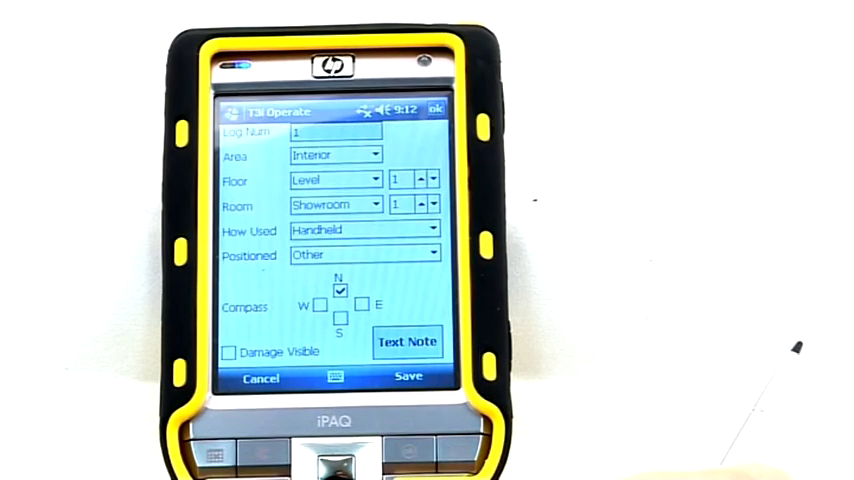